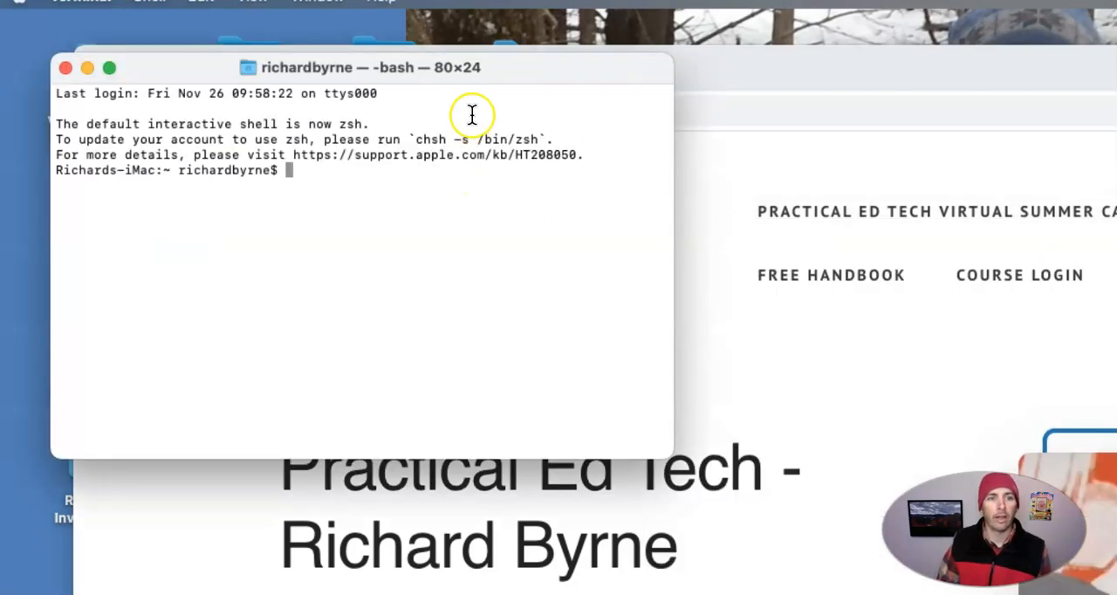
pyautogui.moveTo(515, 193)
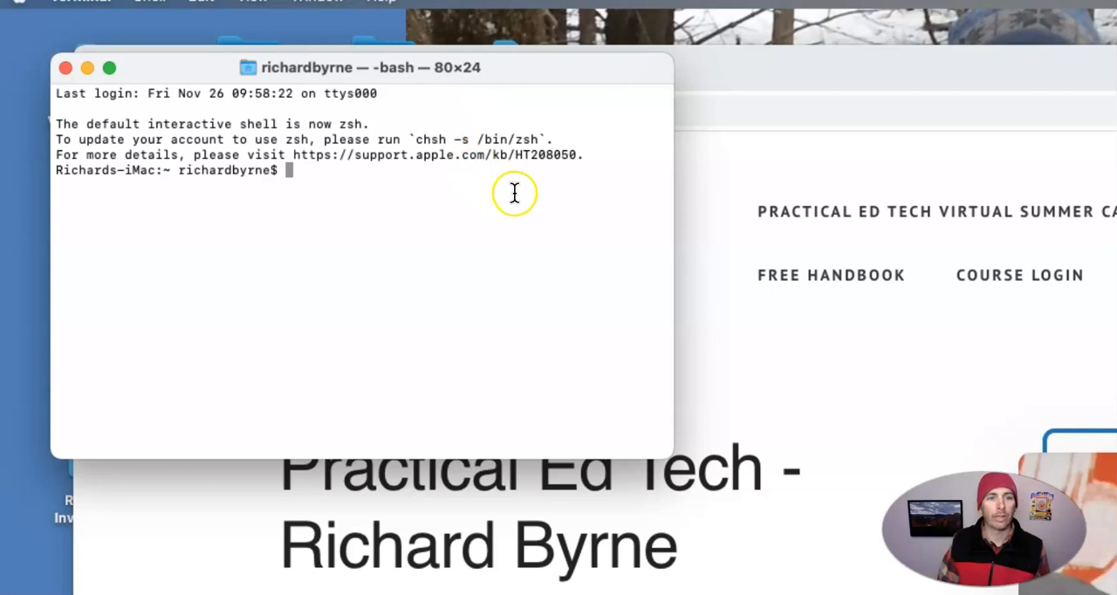
pyautogui.moveTo(514, 192)
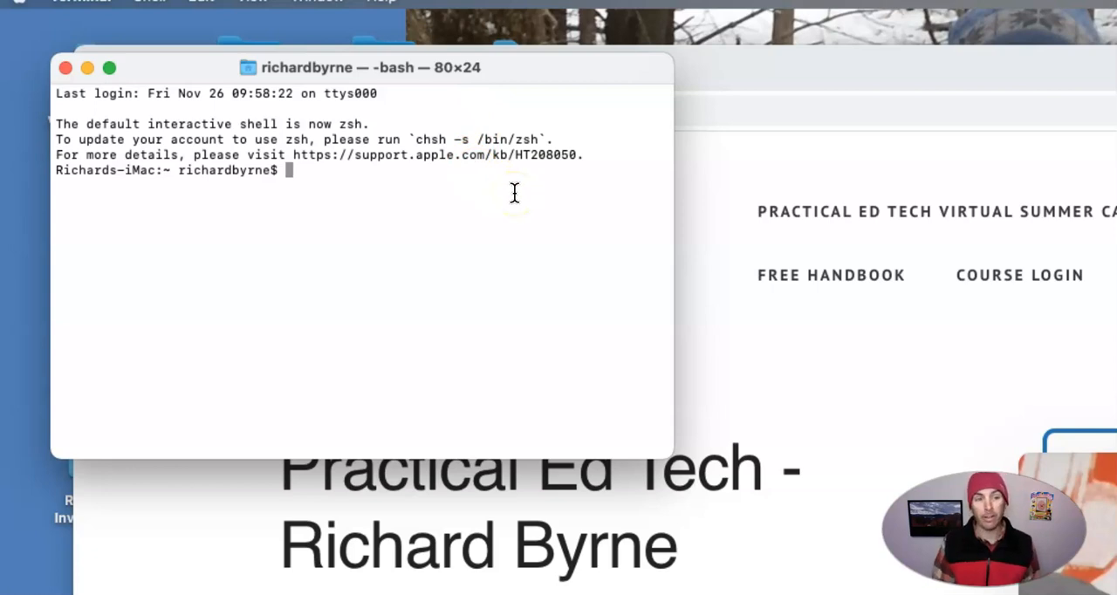
# Step: Run 'ping google.com' at the bash prompt
pyautogui.write('p')
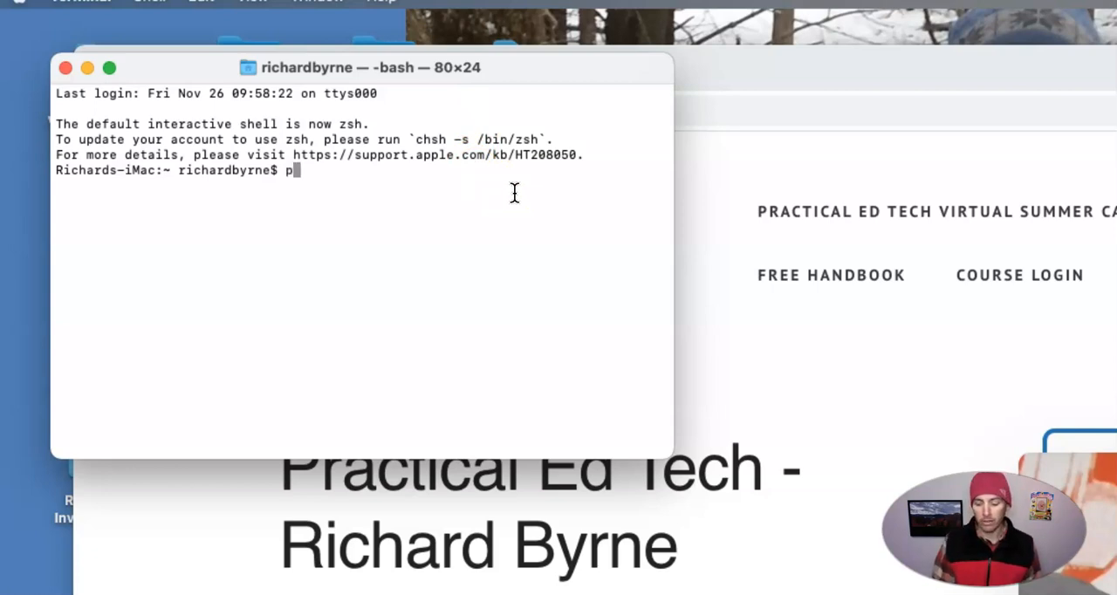
pyautogui.write('ing')
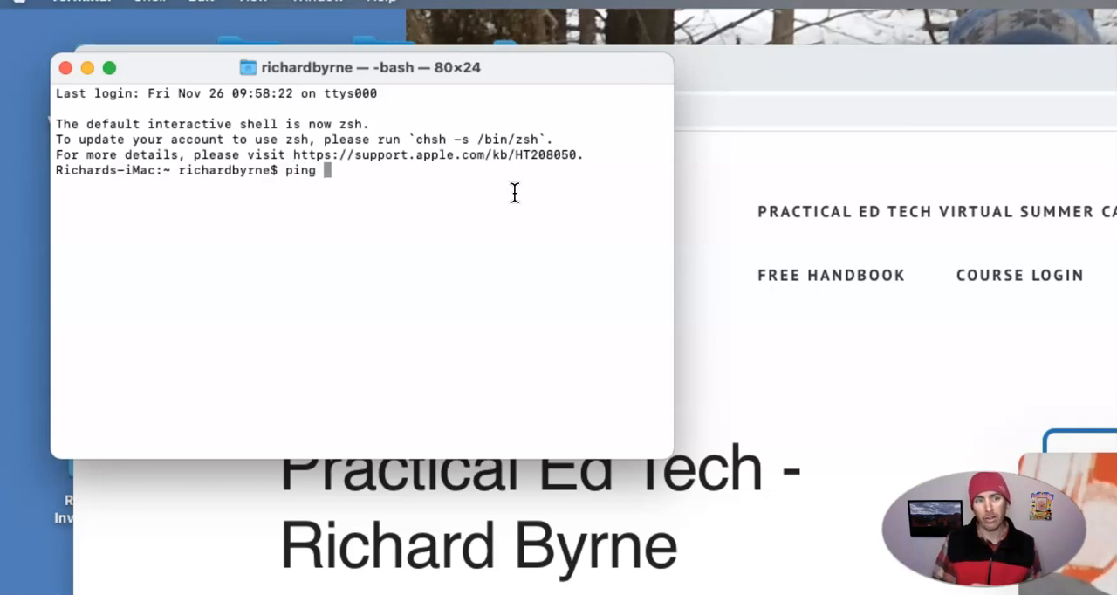
pyautogui.write('g')
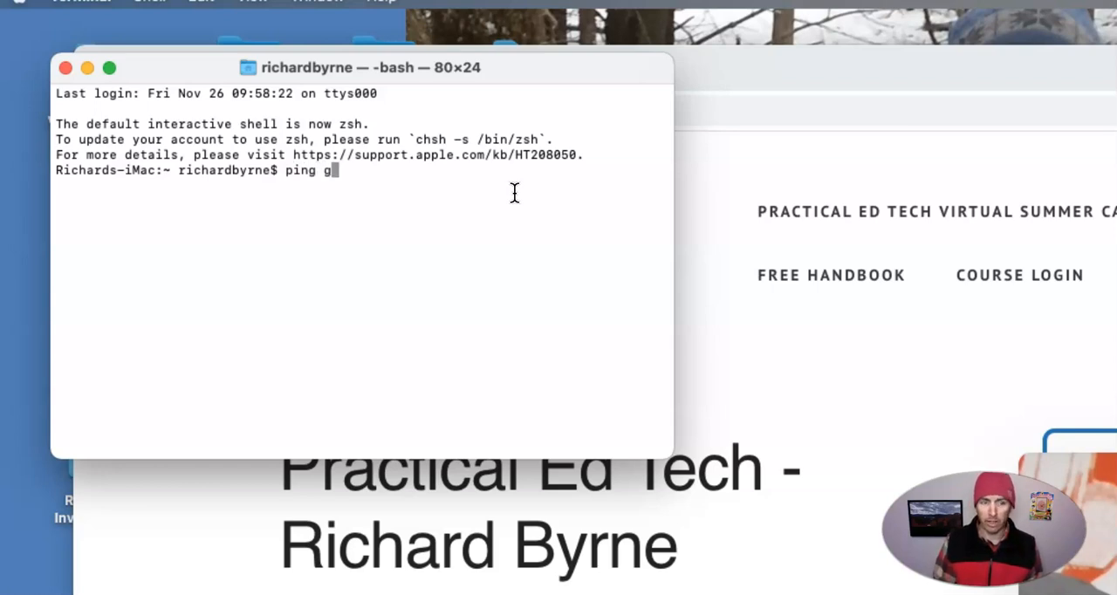
pyautogui.write('oogle.co')
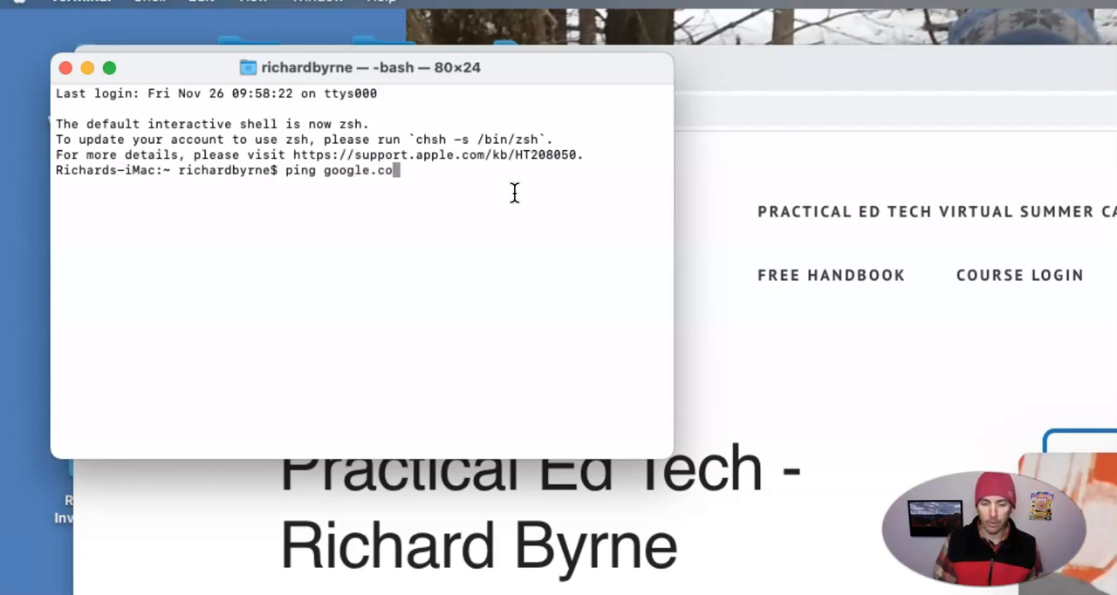
pyautogui.write('m')
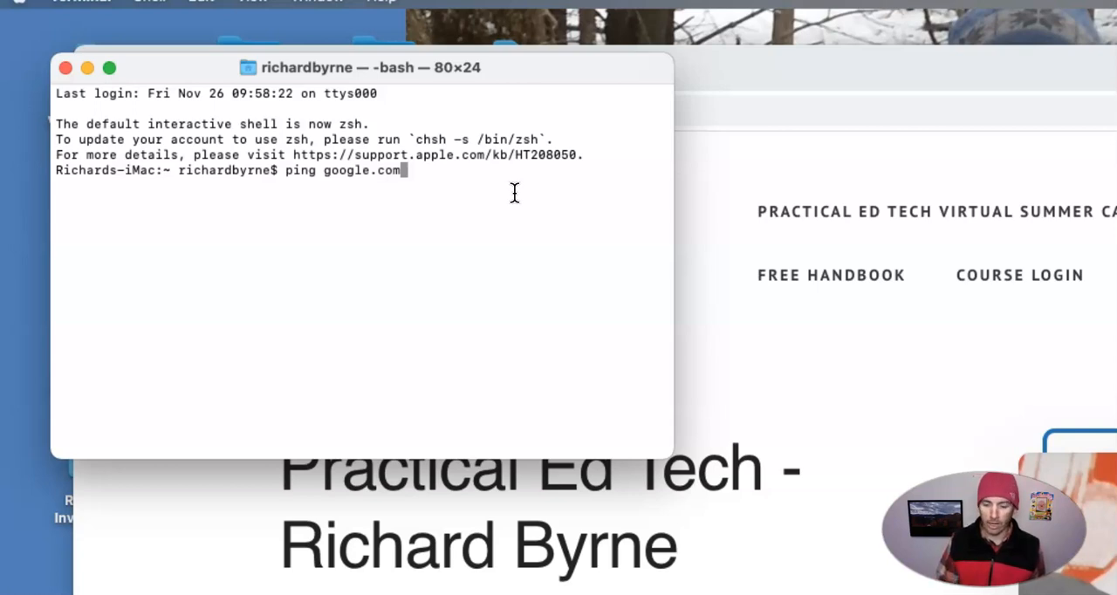
pyautogui.press('Return')
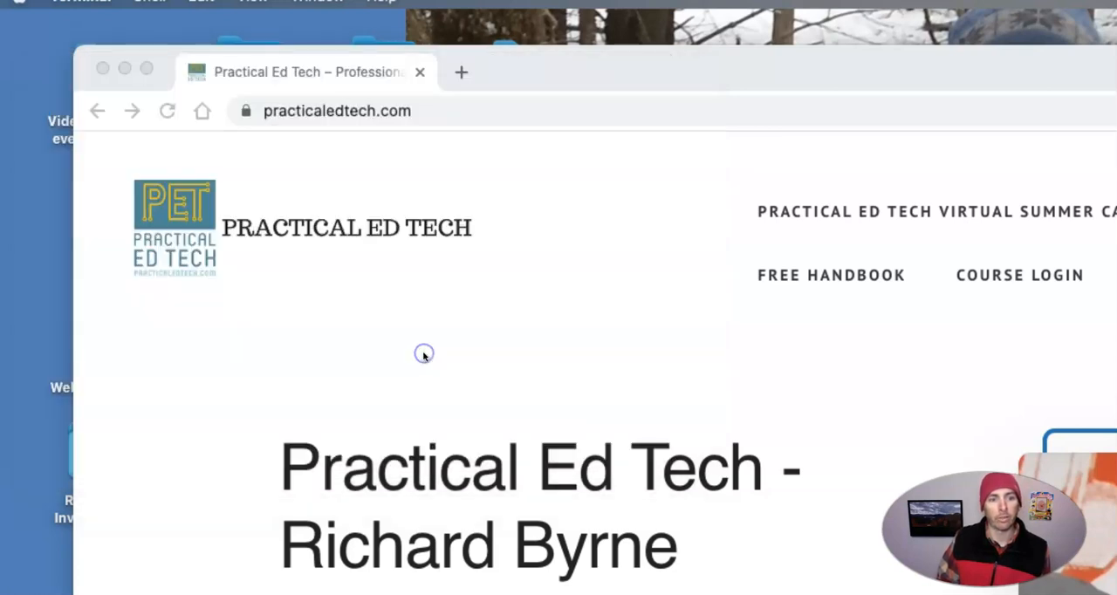
pyautogui.moveTo(536, 389)
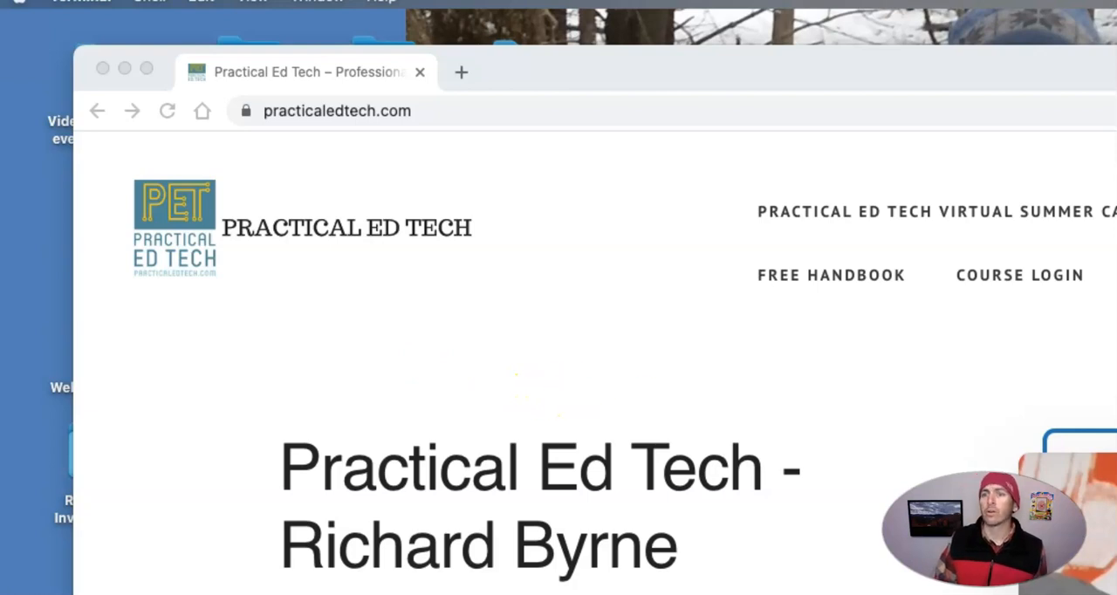
# Step: Launch a new Terminal window by searching 'terminal' in Spotlight
pyautogui.write('terminal')
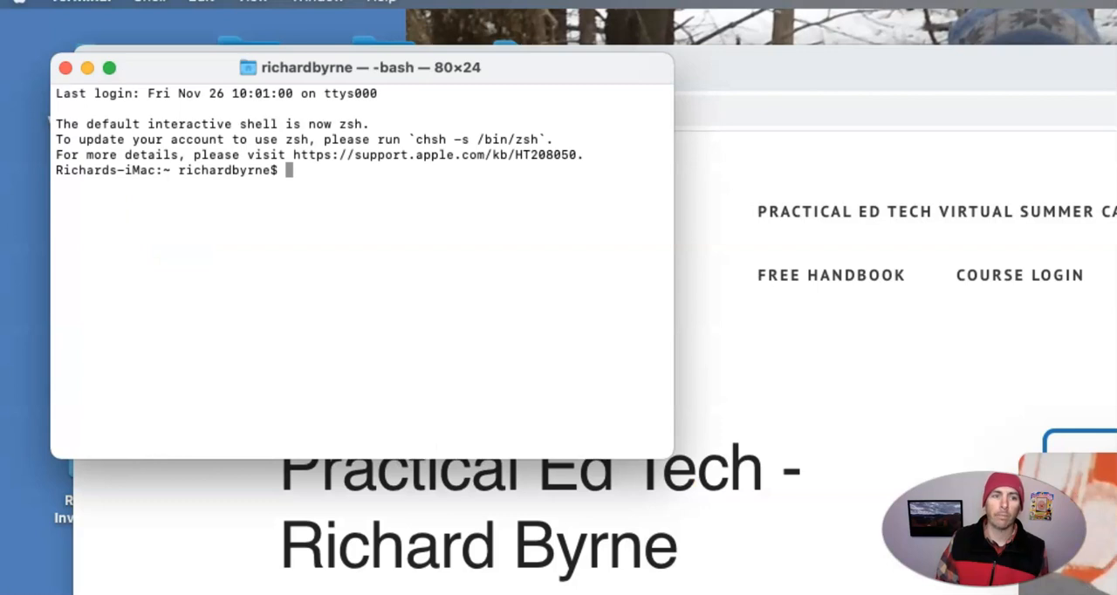
# Step: Run 'traceroute google.com' at the bash prompt
pyautogui.write('t')
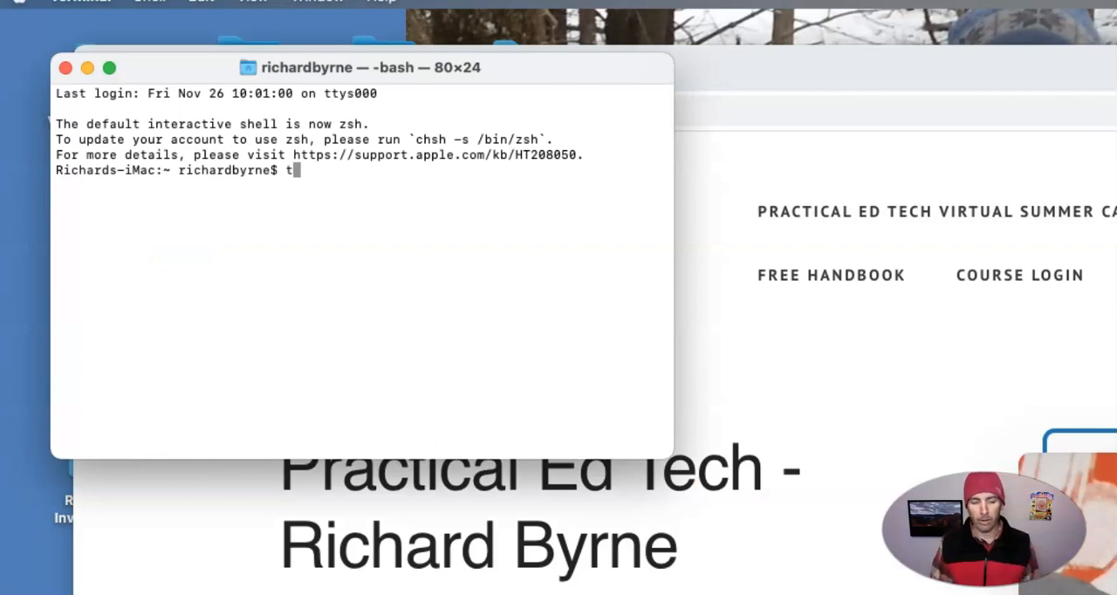
pyautogui.write('rax=')
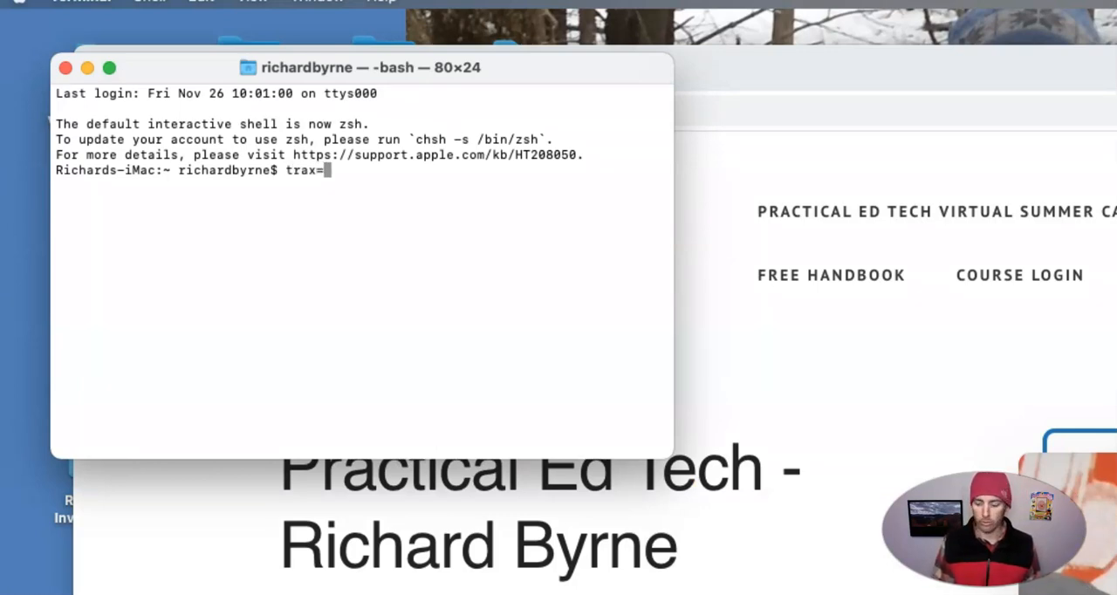
pyautogui.write('race')
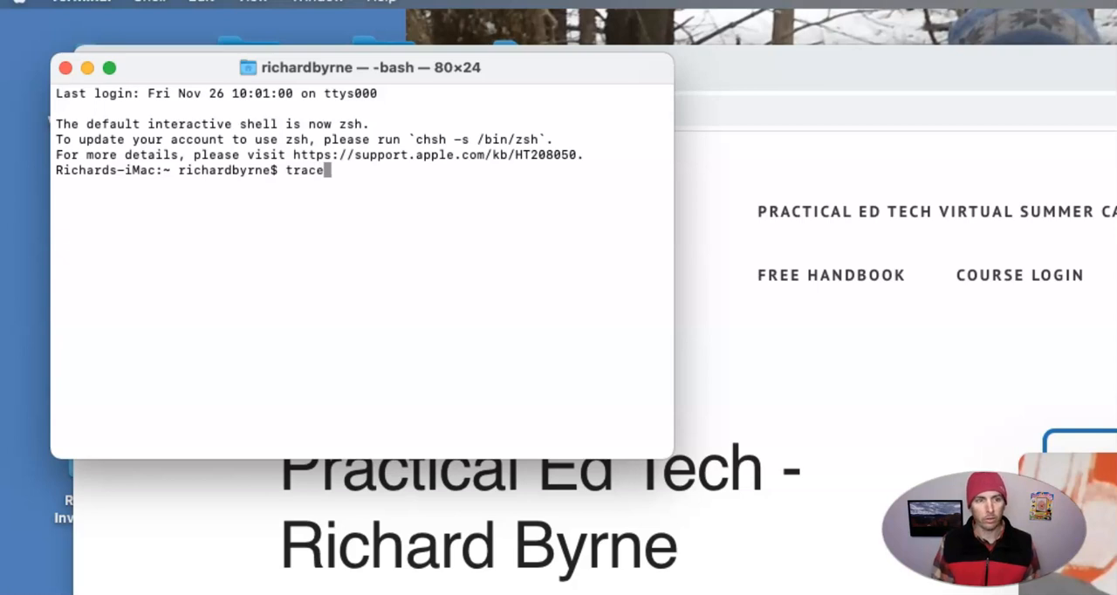
pyautogui.write('ro')
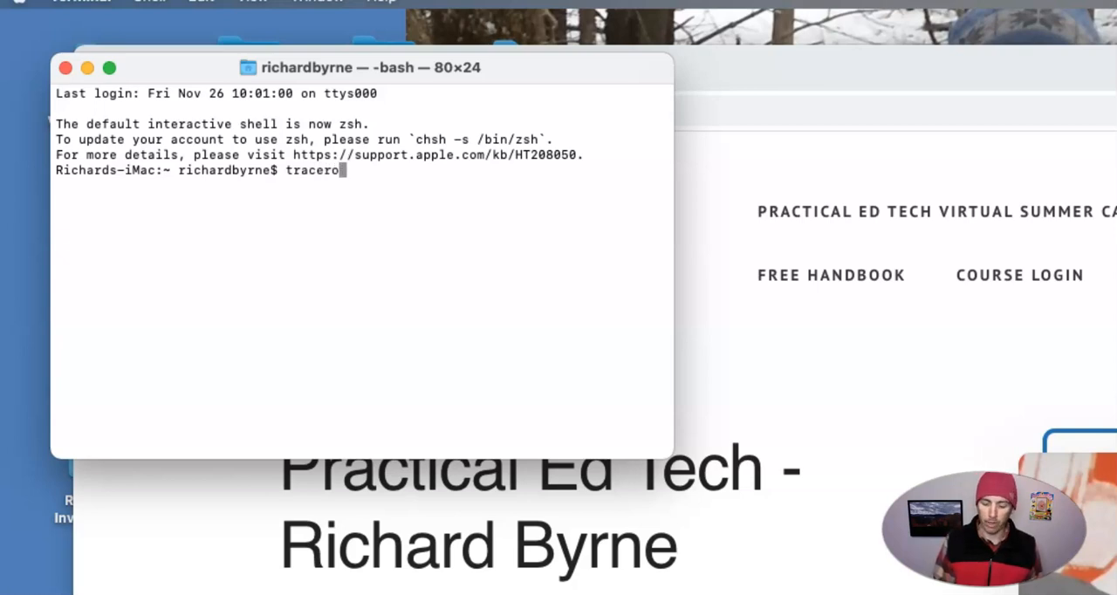
pyautogui.write('ute')
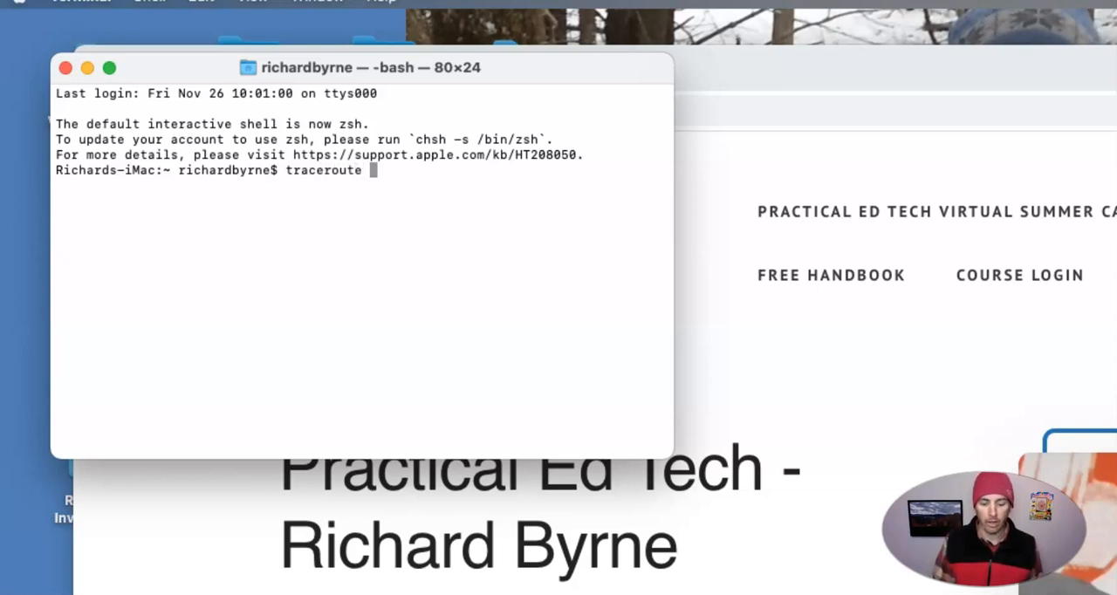
pyautogui.write('google.c')
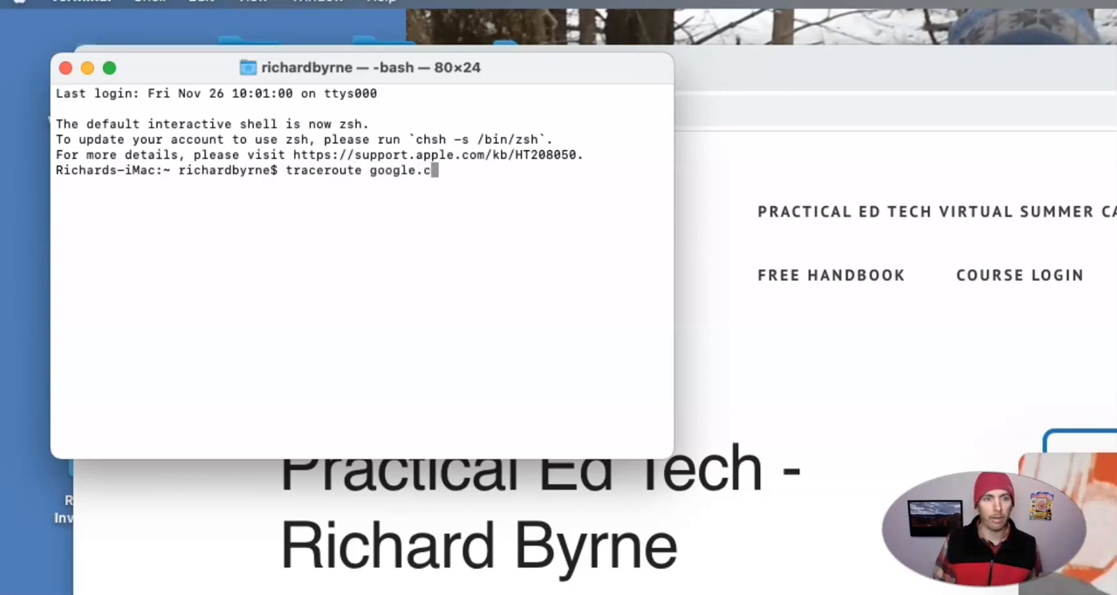
pyautogui.press('Return')
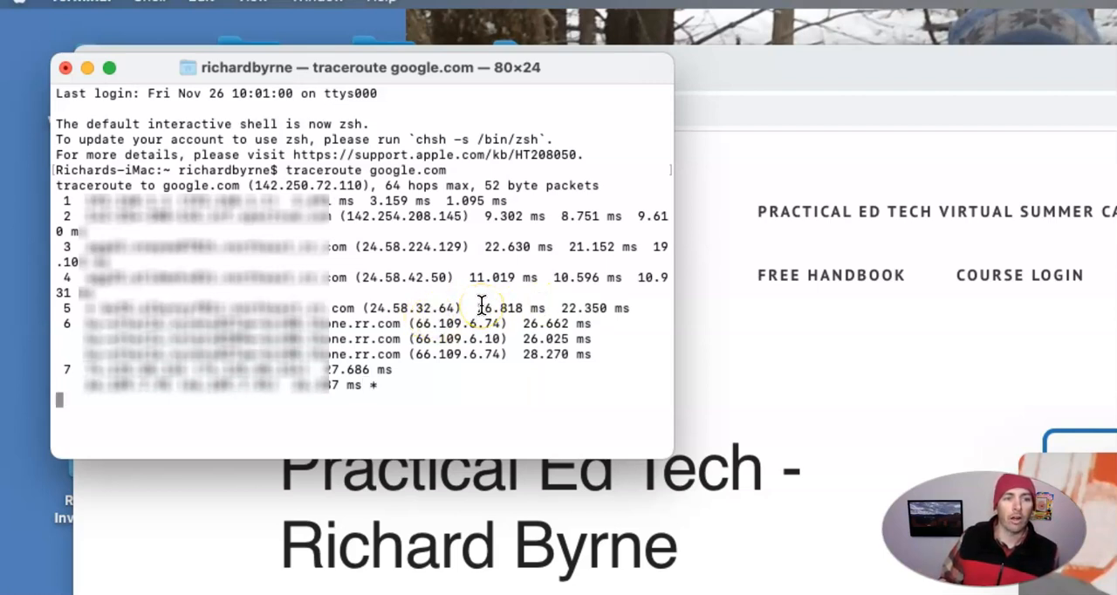
pyautogui.moveTo(390, 412)
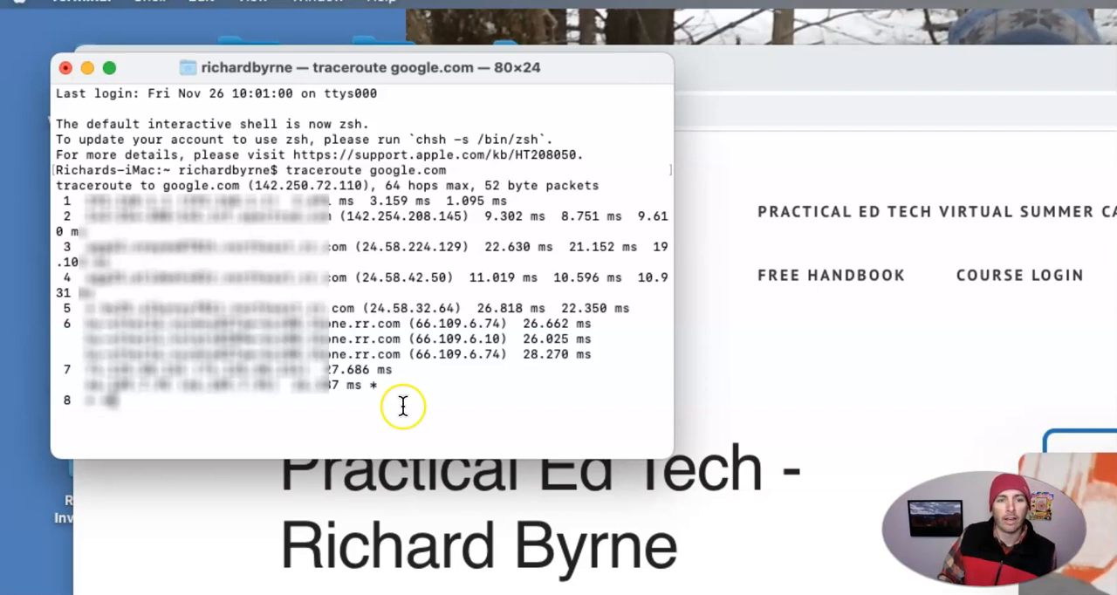
pyautogui.moveTo(393, 400)
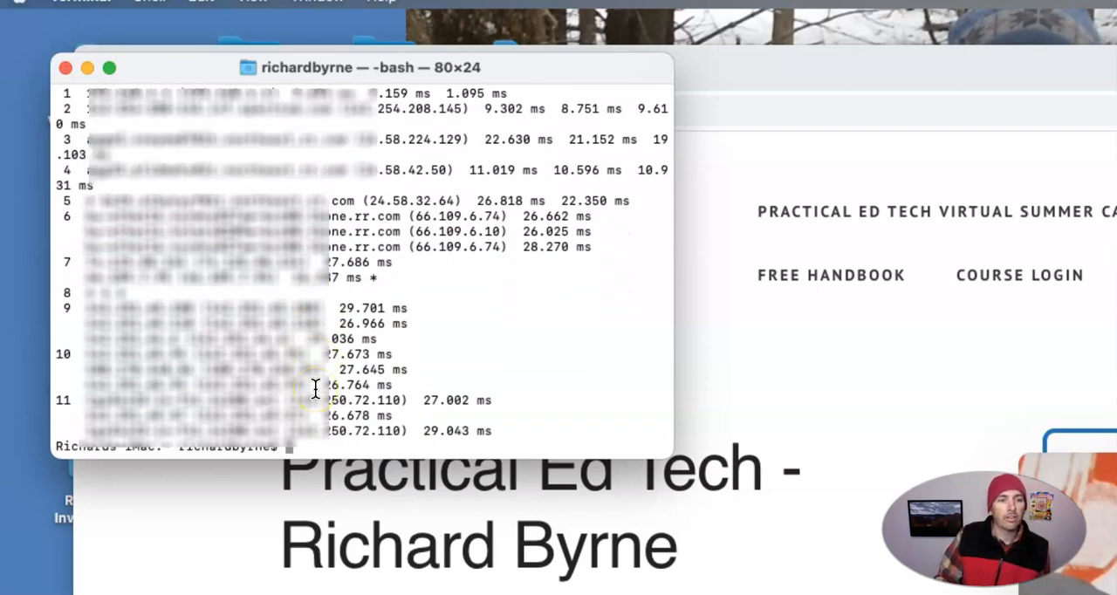
pyautogui.moveTo(269, 394)
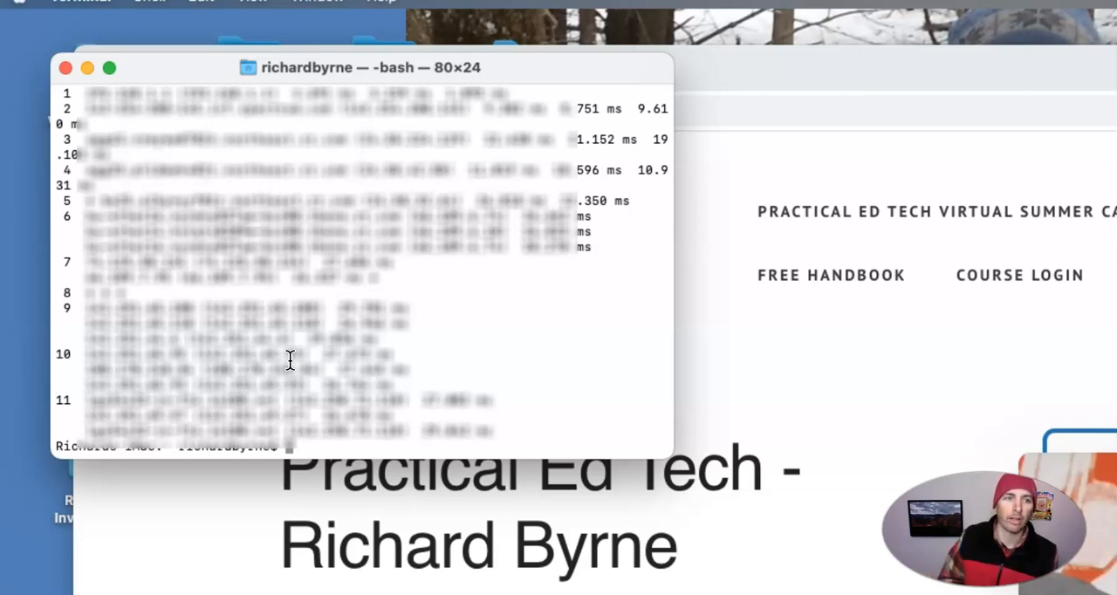
pyautogui.moveTo(563, 339)
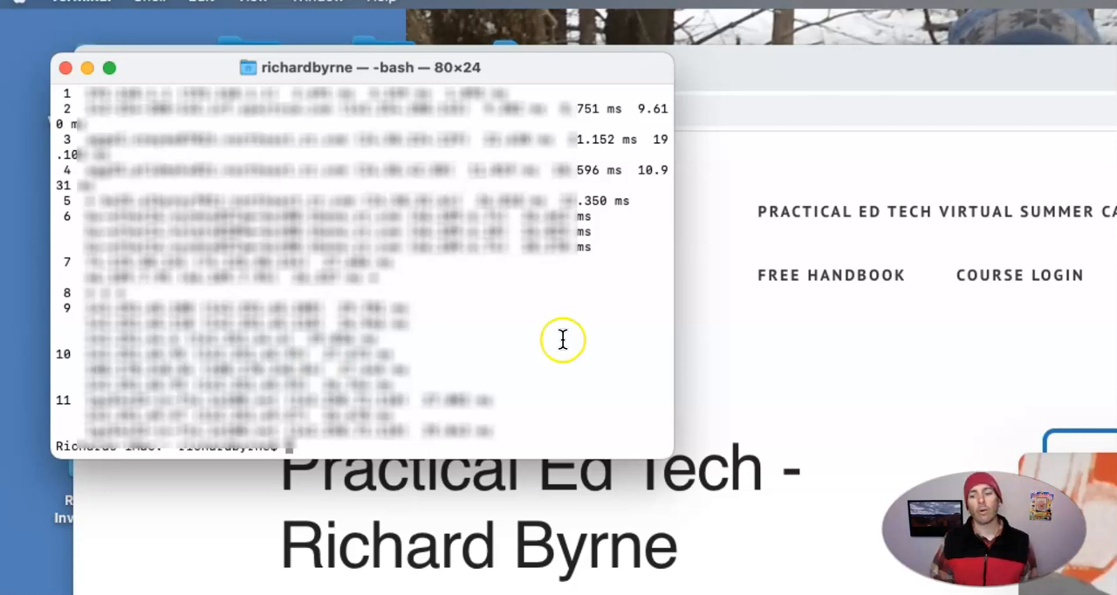